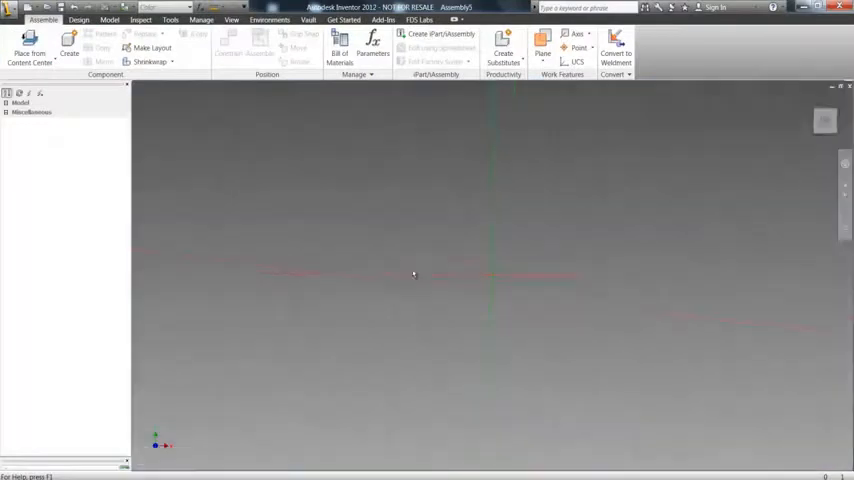
Create the default factory floor with hazard-striped border in the empty assembly.
{"action": "left_click", "coordinate": [40, 20]}
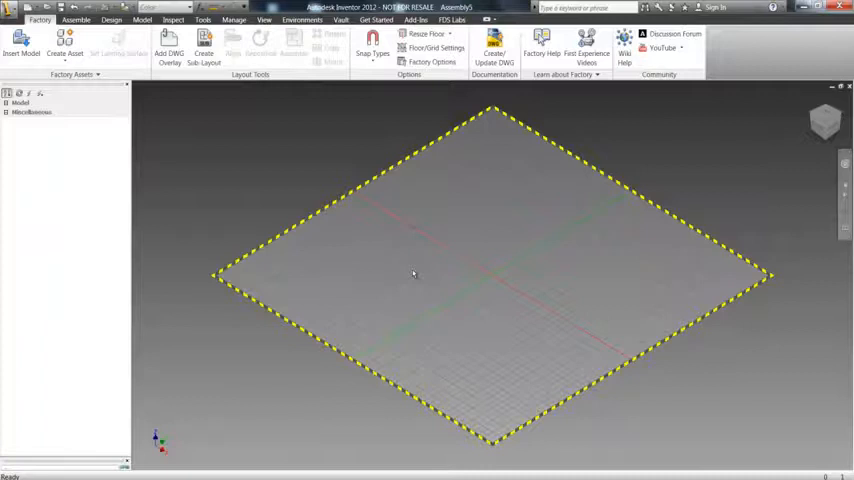
{"action": "mouse_move", "coordinate": [348, 298]}
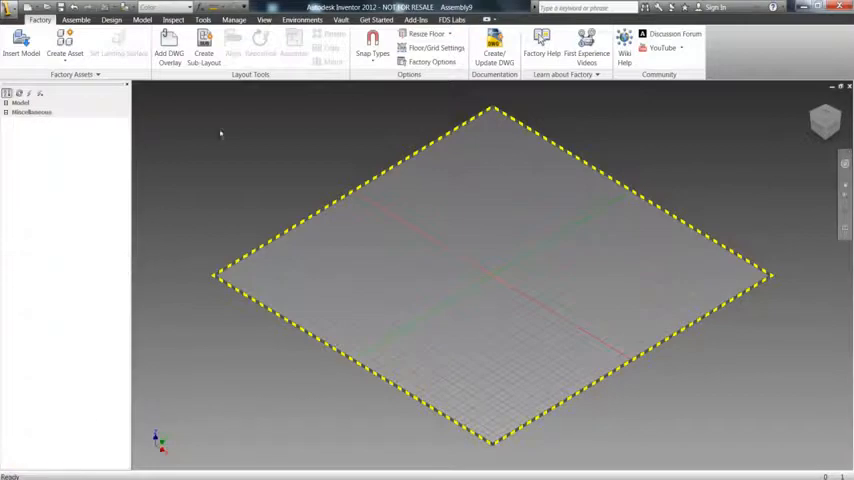
Show the Factory Assets browser via View > User Interface.
{"action": "left_click", "coordinate": [264, 20]}
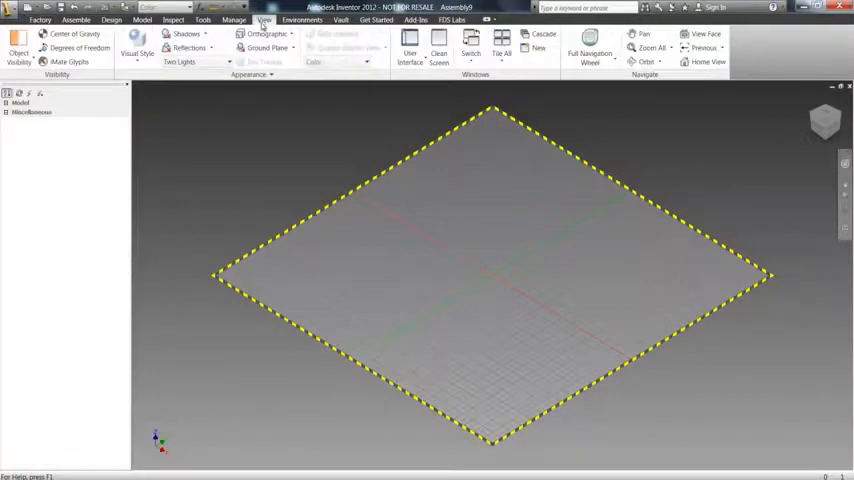
{"action": "left_click", "coordinate": [410, 50]}
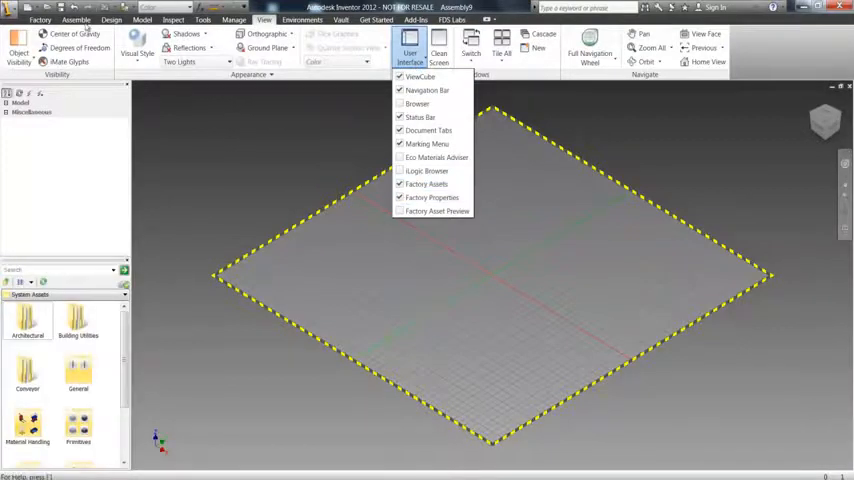
{"action": "left_click", "coordinate": [40, 20]}
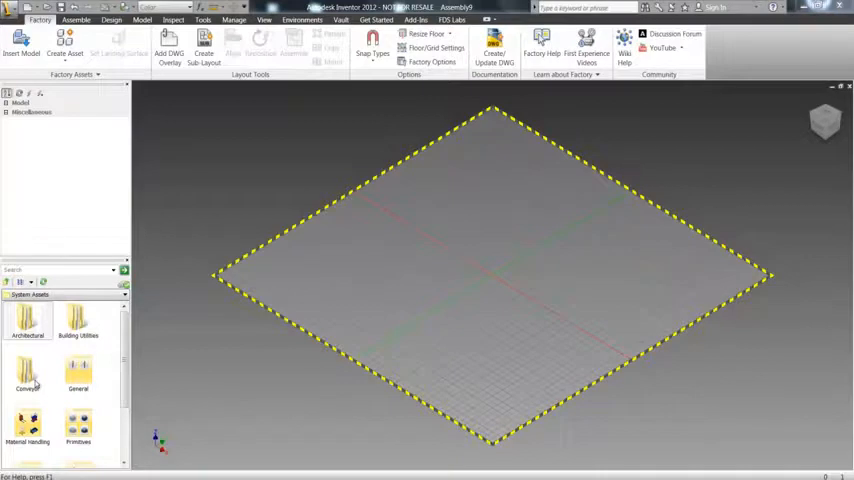
Browse the asset library into System Assets > Conveyor.
{"action": "left_click", "coordinate": [28, 376]}
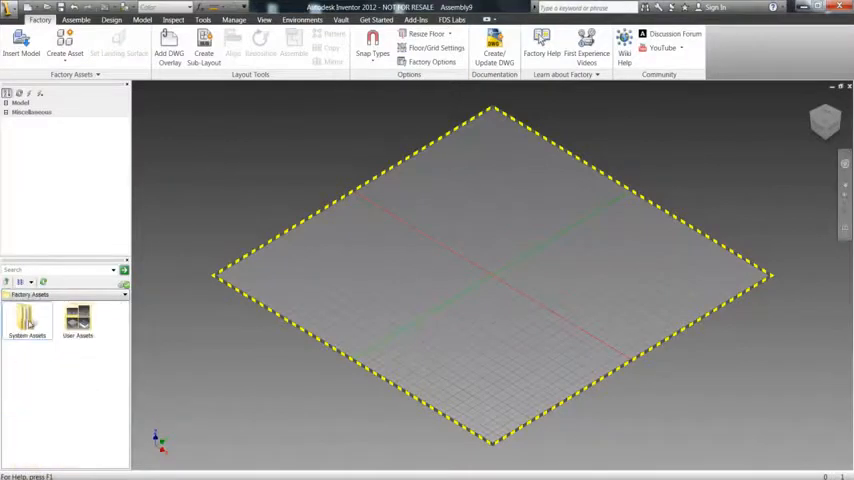
{"action": "mouse_move", "coordinate": [28, 320]}
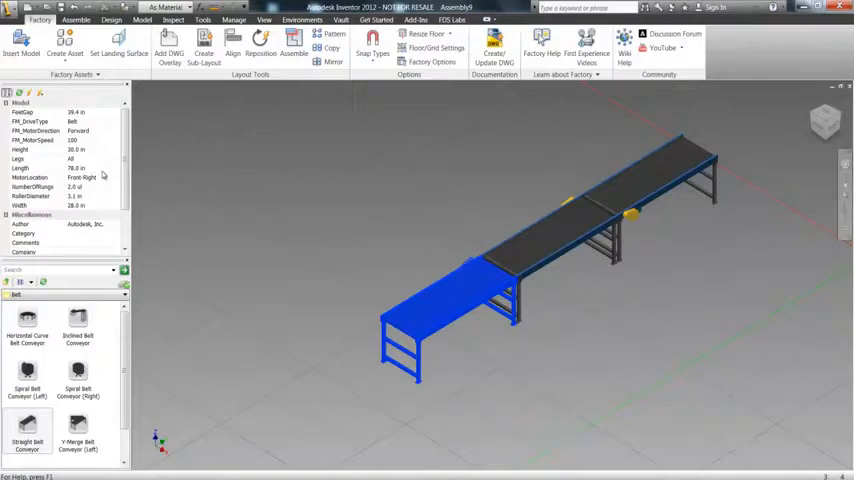
Place two straight belt conveyors on the floor, the second snapped to the first's connector.
{"action": "left_click", "coordinate": [40, 168]}
{"action": "type", "text": "90"}
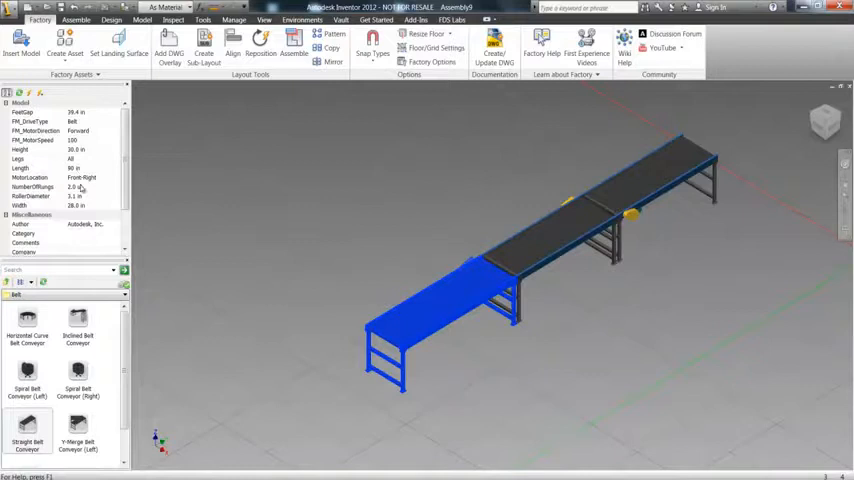
{"action": "left_click", "coordinate": [44, 206]}
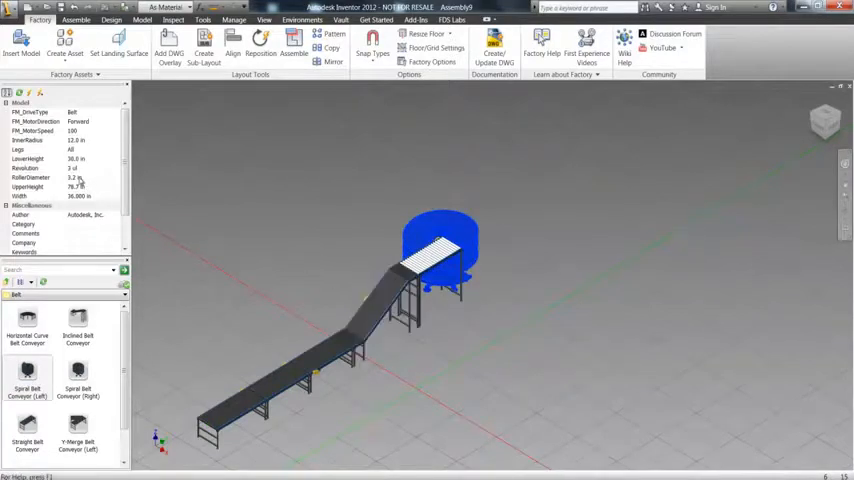
Extend the line with an inclined conveyor feeding into a spiral conveyor.
{"action": "left_click", "coordinate": [44, 168]}
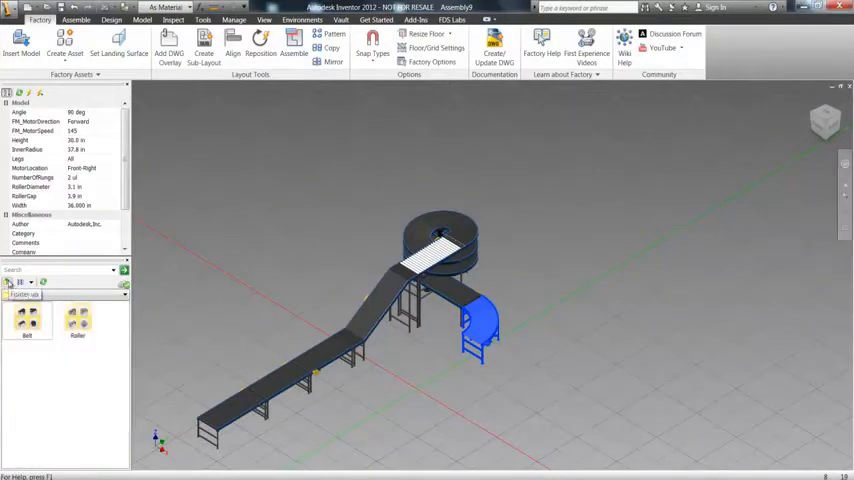
Attach a curved belt conveyor to the spiral conveyor's outlet connector.
{"action": "left_click", "coordinate": [16, 294]}
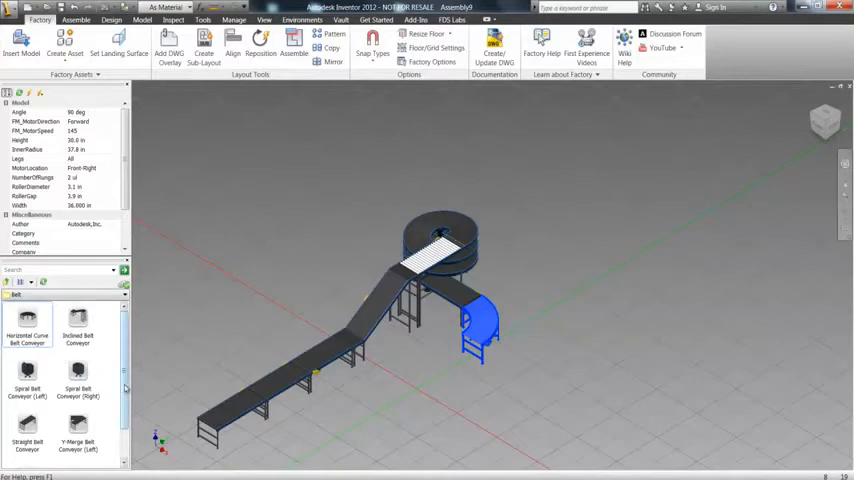